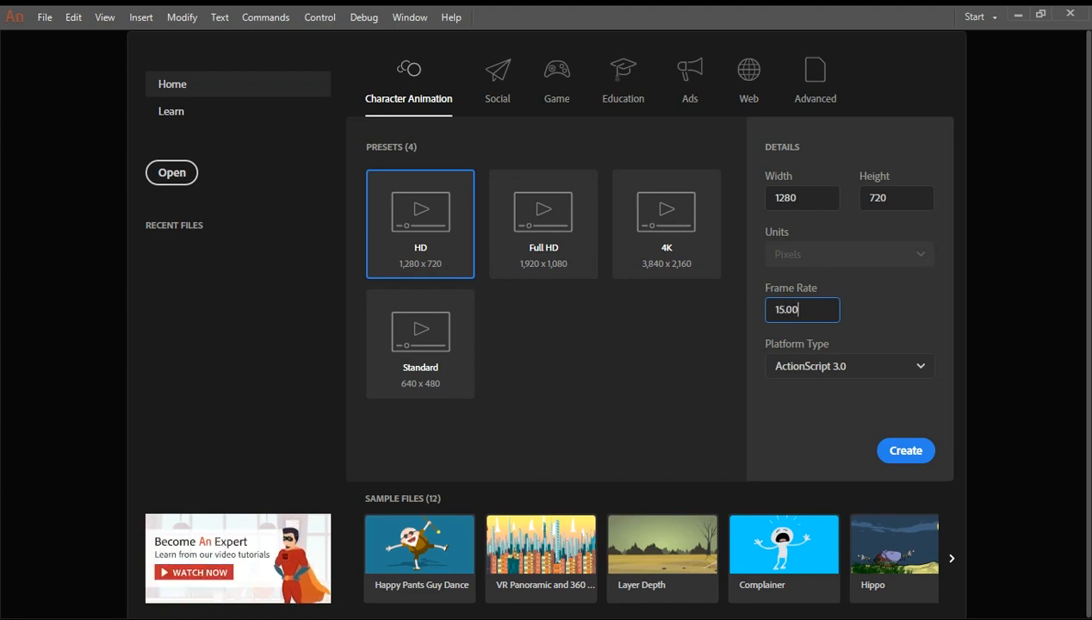
Create a 1280×720 HD Character Animation document at 15 fps with ActionScript 3.0
click(905, 451)
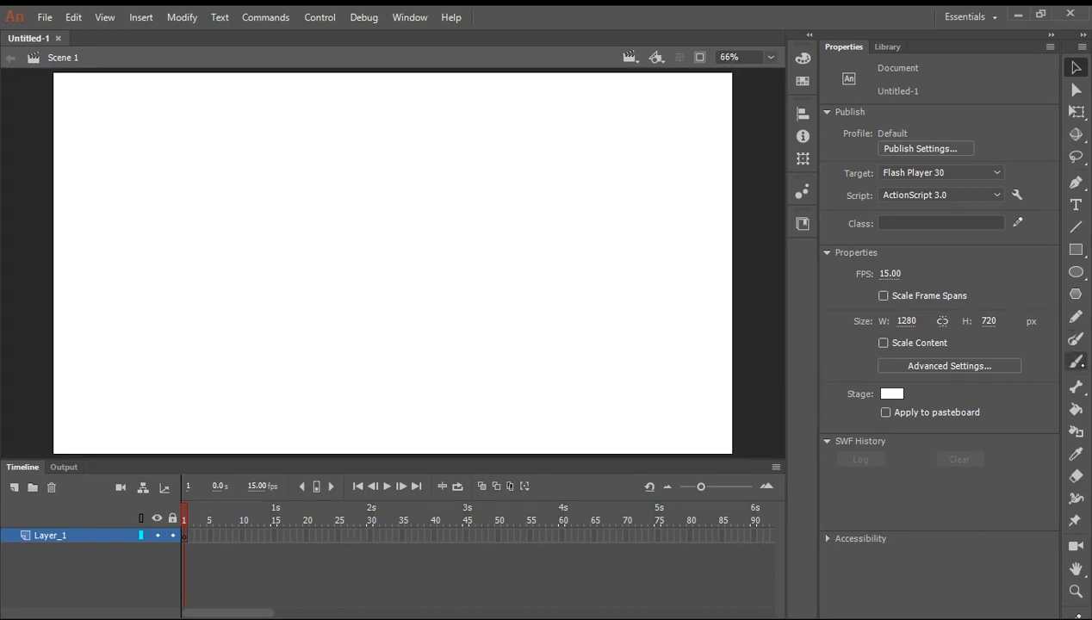
Select the Brush tool, reduce its size to 20, and enable Object Drawing mode
click(1076, 362)
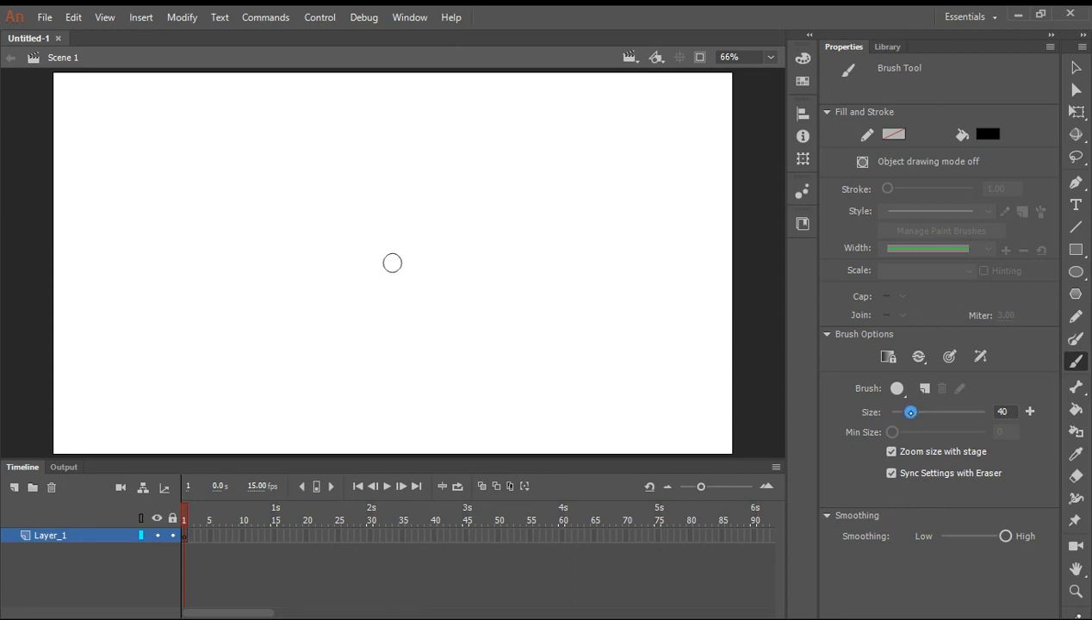
drag(910, 412, 905, 411)
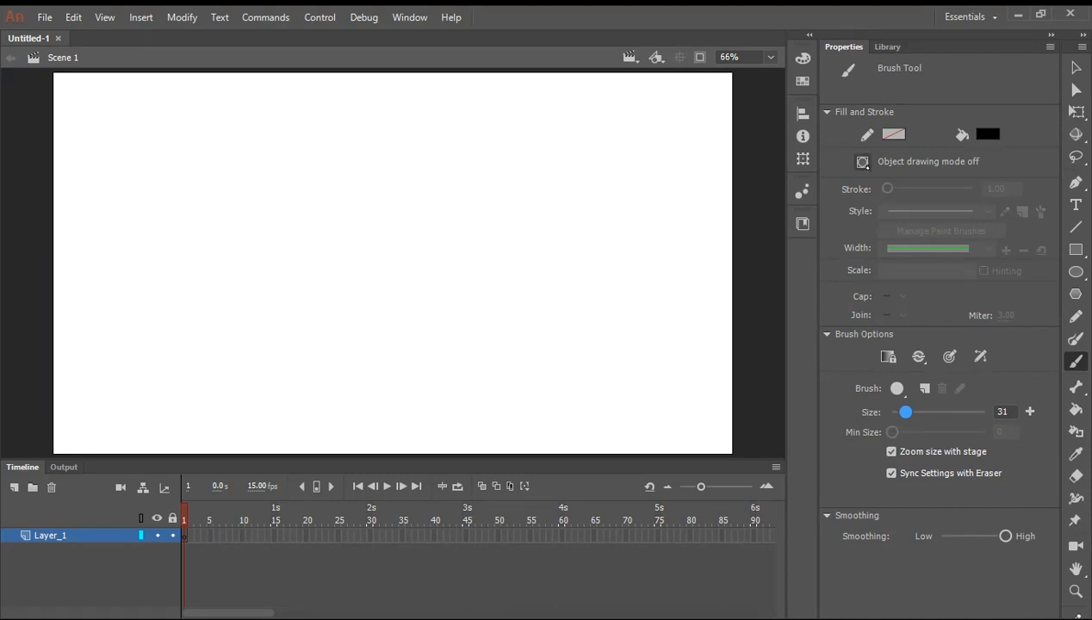
click(862, 162)
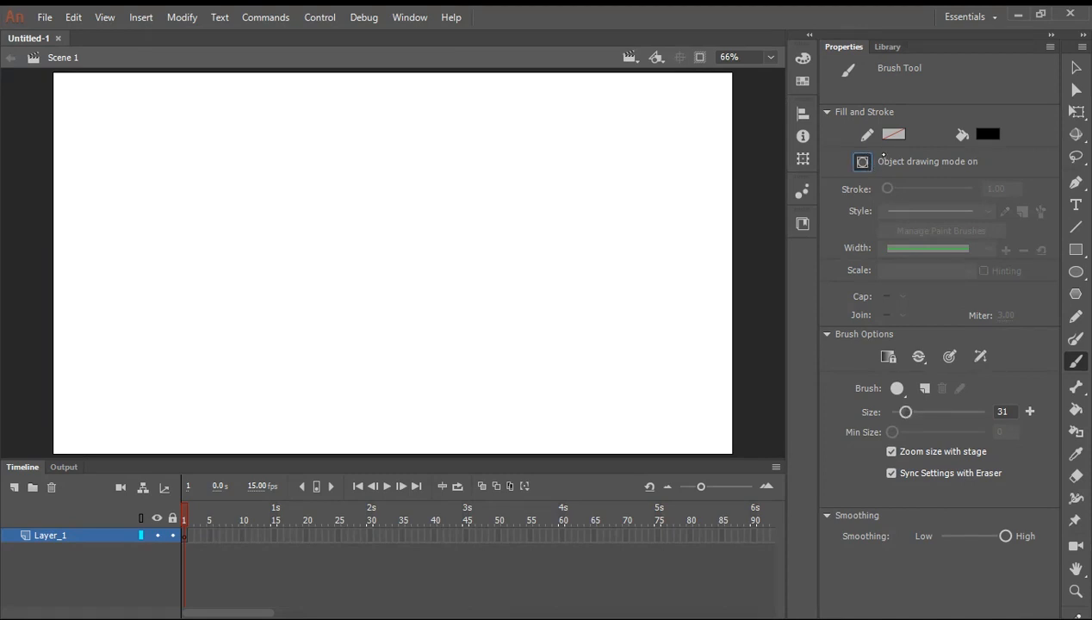
mouse_move(444, 196)
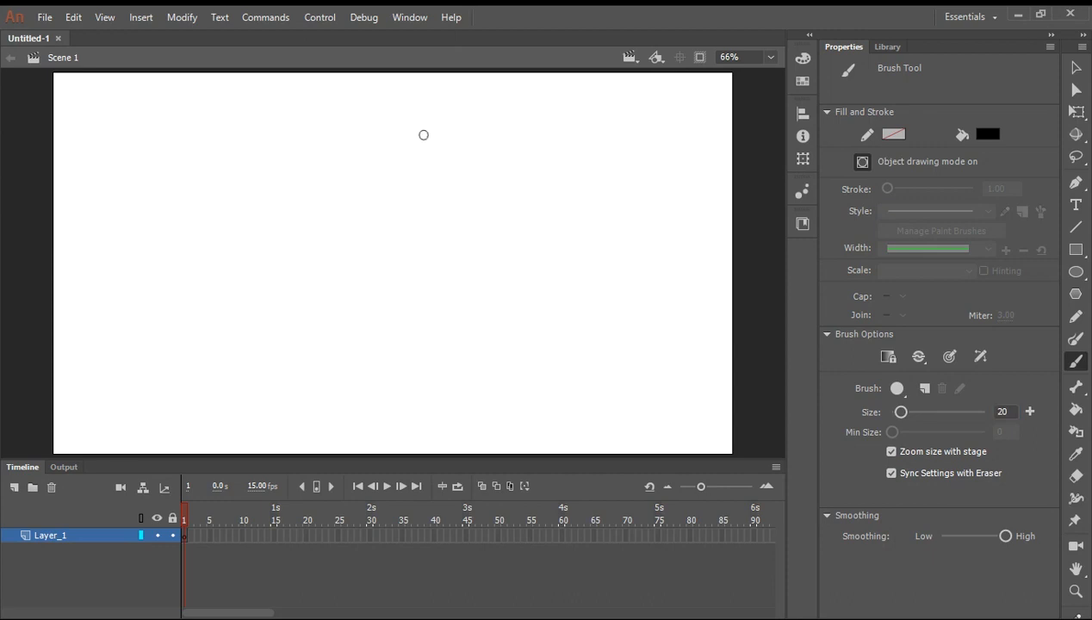
Brush the stick figure's head, body, limbs and eyes near the stage centre
drag(422, 135, 465, 194)
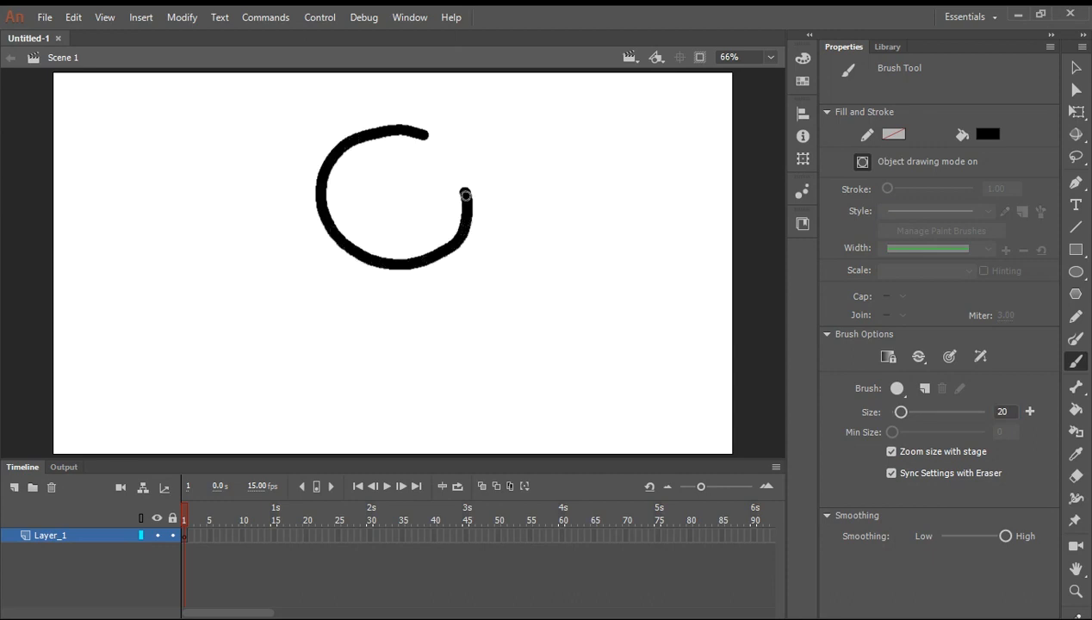
drag(465, 194, 353, 258)
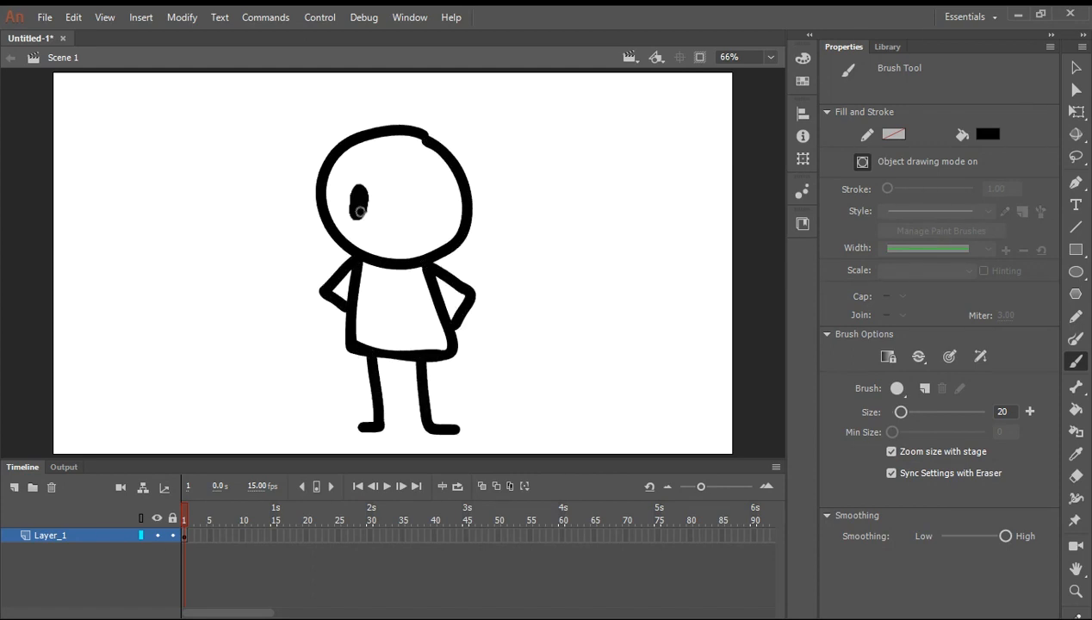
click(396, 193)
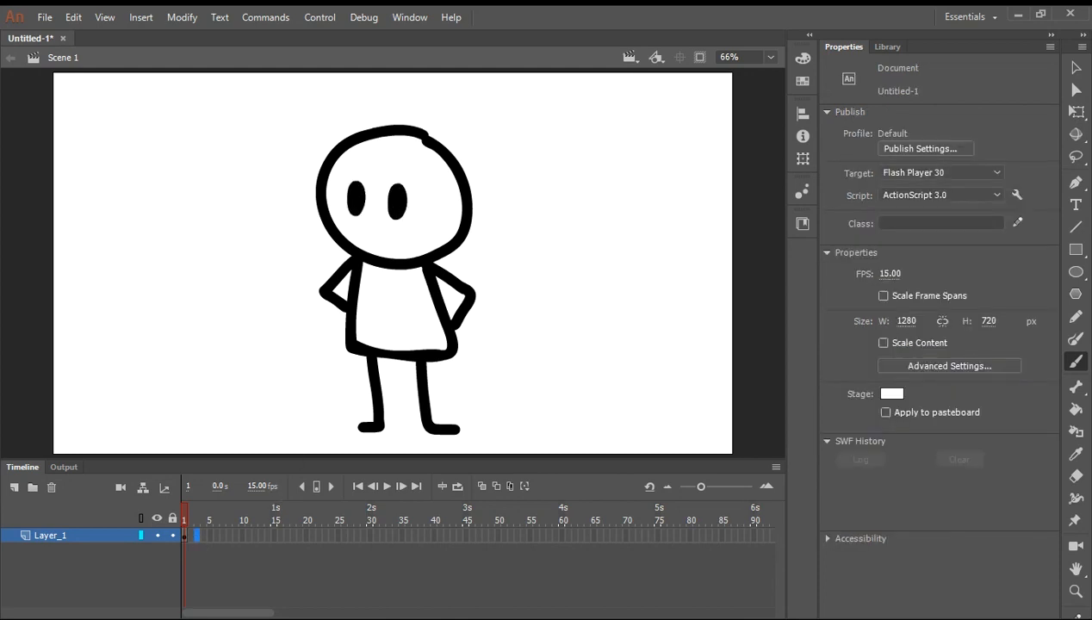
Add a keyframe at frame 9, delete both arms, and shift the eyes sideways
click(237, 508)
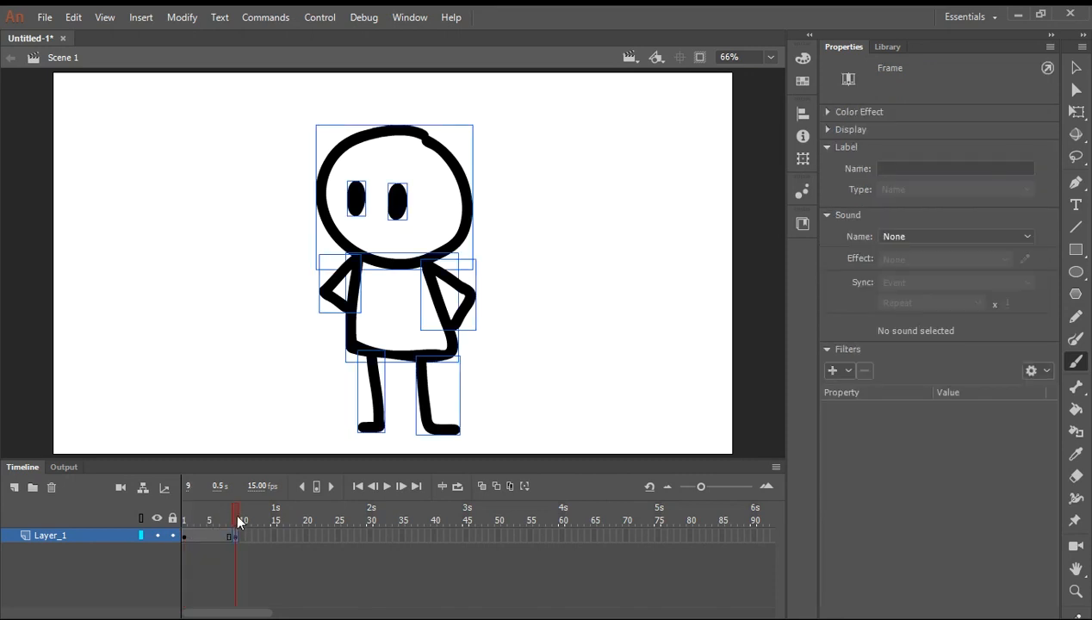
click(603, 388)
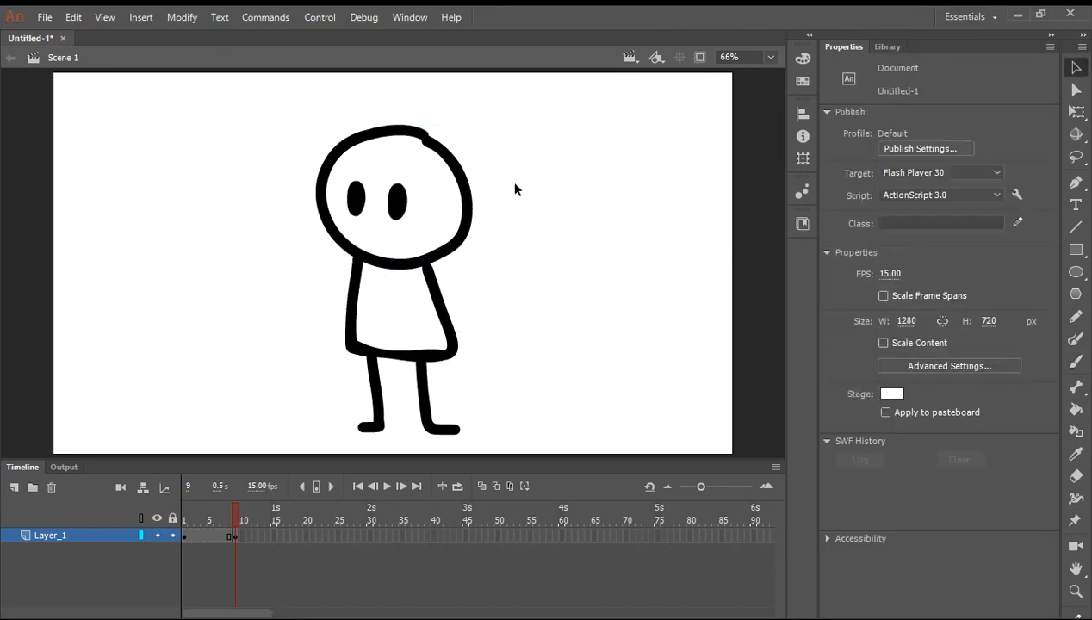
click(396, 203)
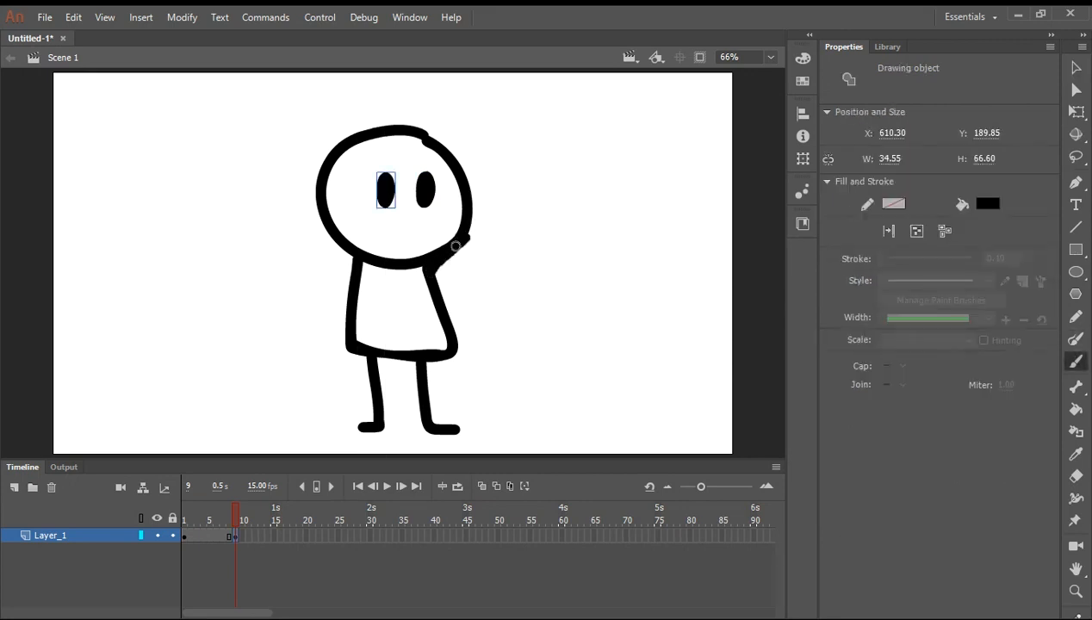
Brush an arm reaching up to the head, add another keyframe, and return to frame 8
click(1075, 361)
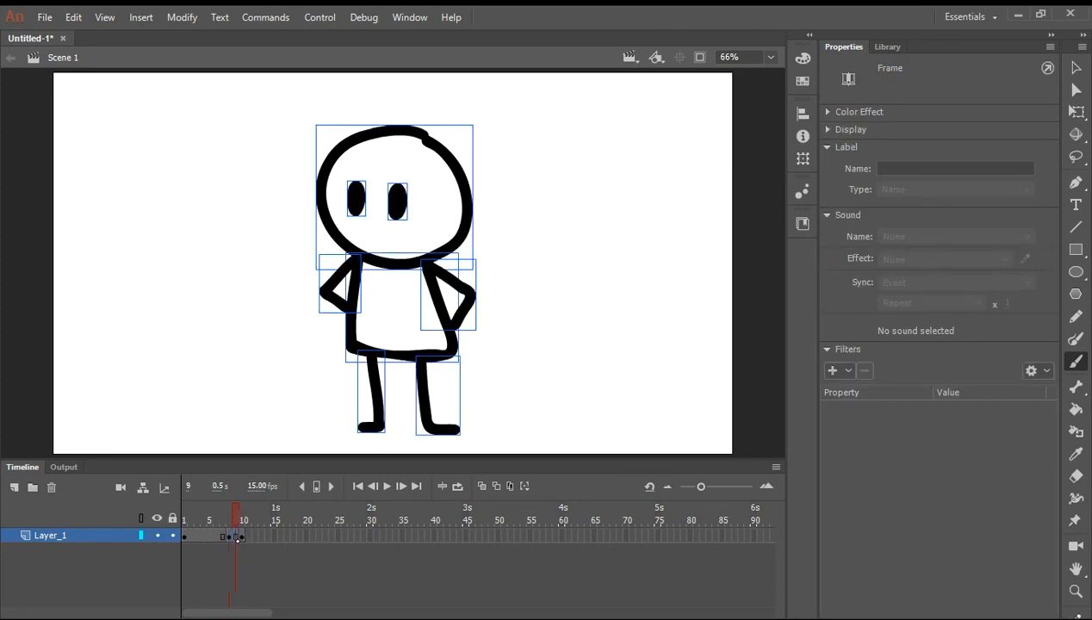
click(242, 536)
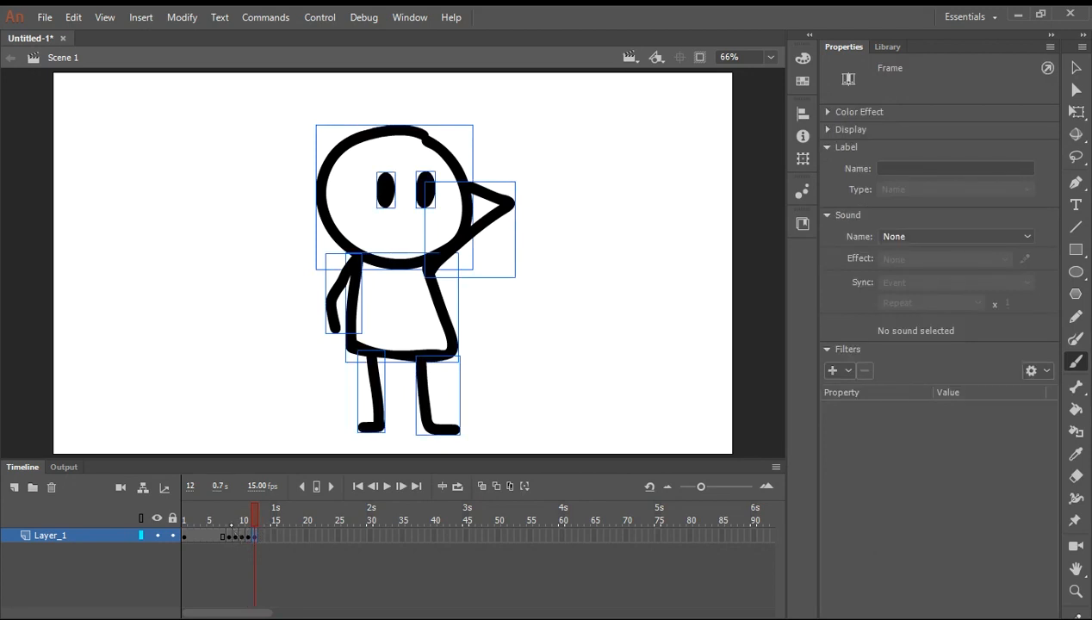
click(230, 536)
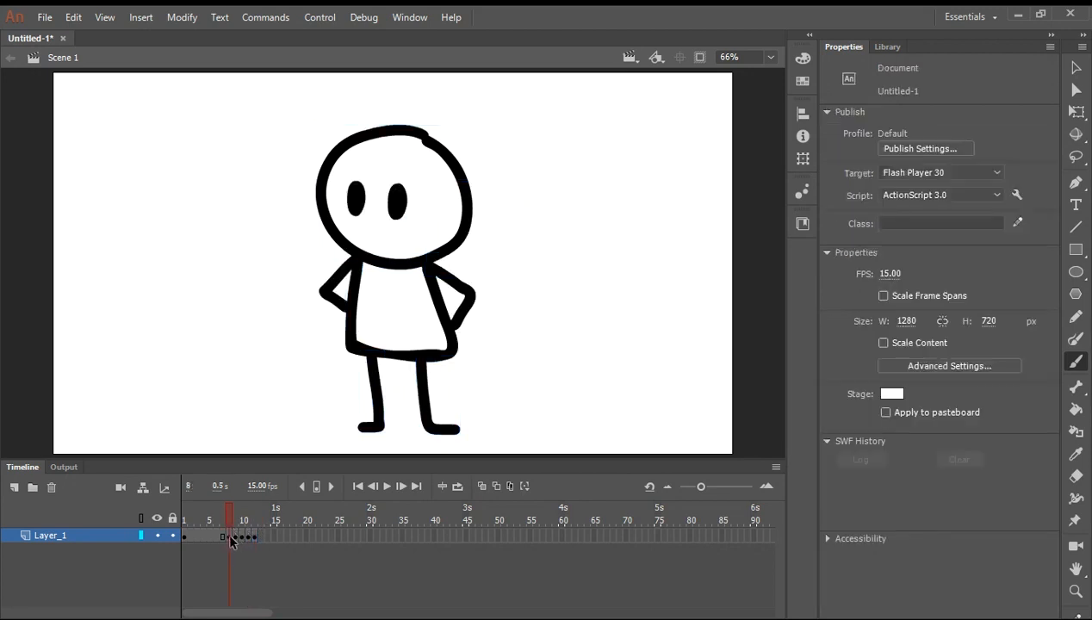
Stretch the figure taller at frame 8 and squash it at frames 9 and 11
click(229, 536)
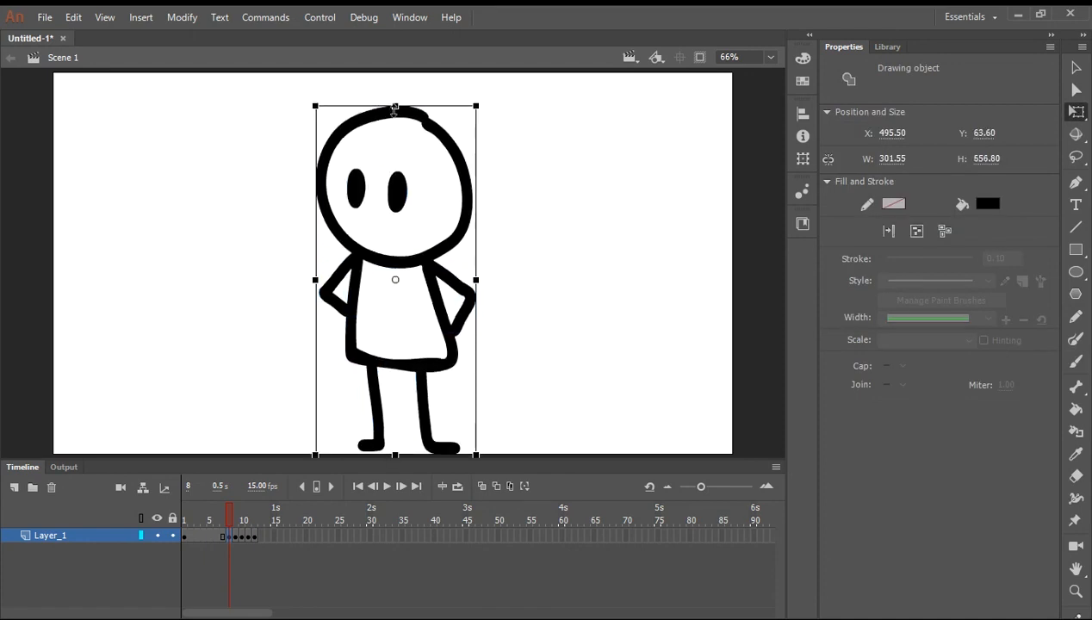
drag(395, 107, 395, 140)
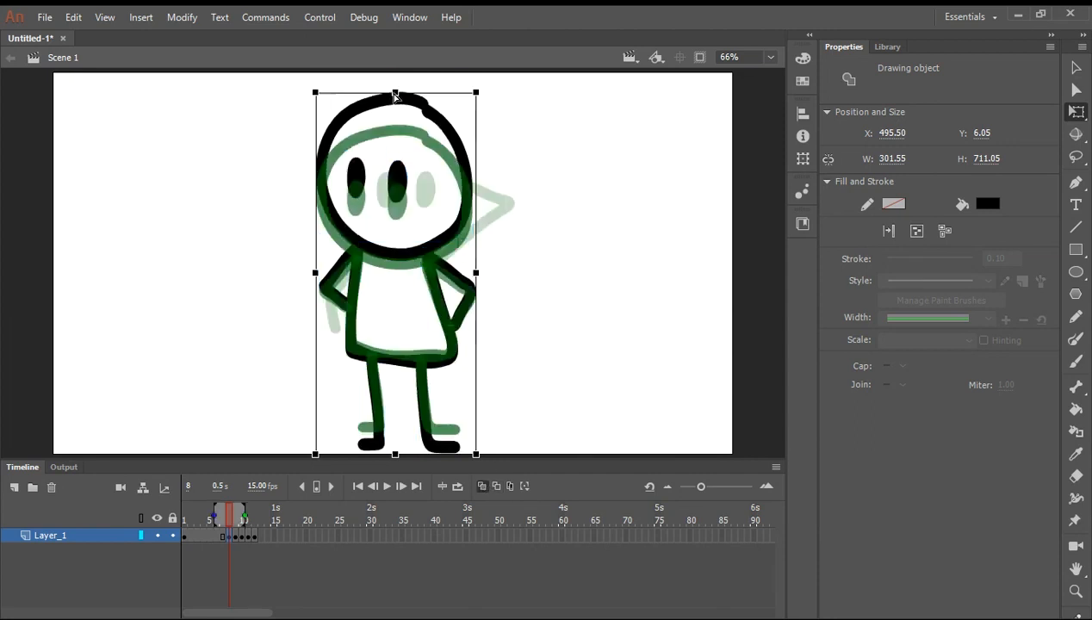
click(244, 513)
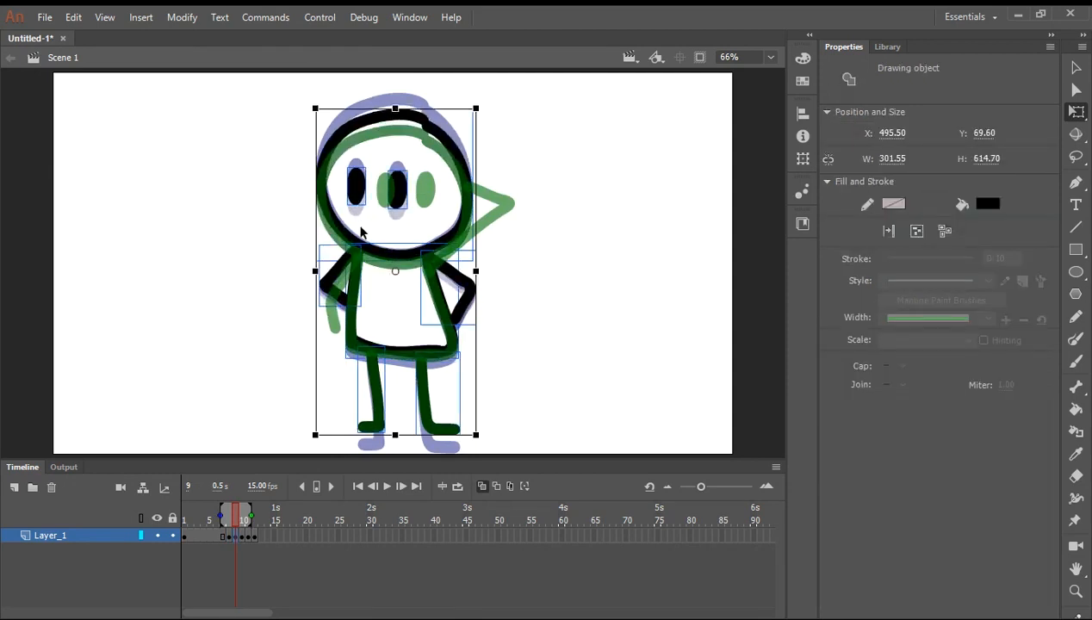
click(250, 516)
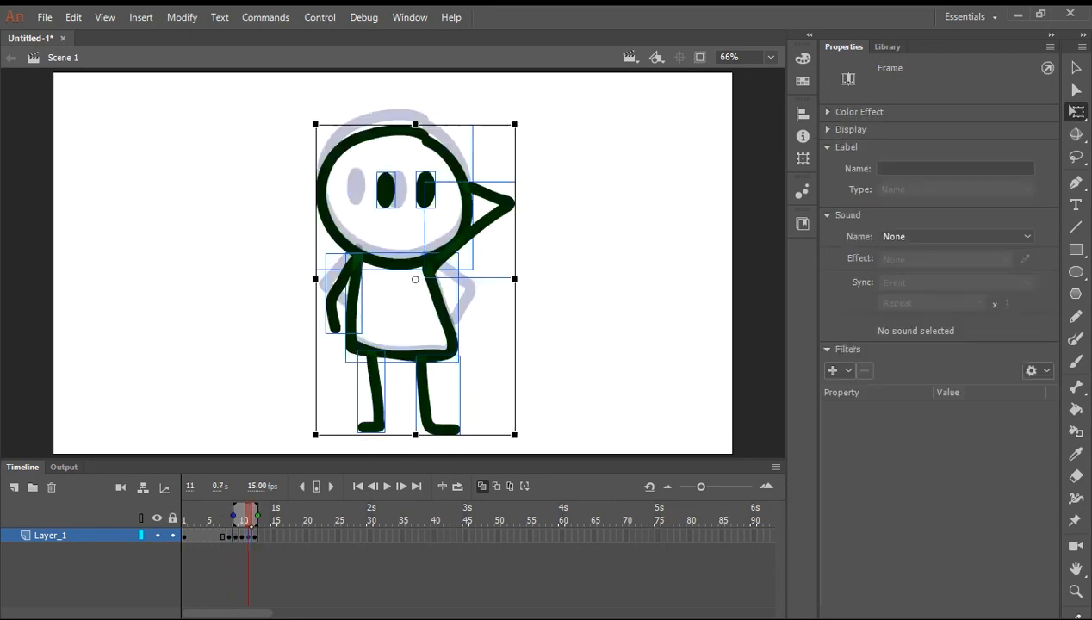
click(244, 515)
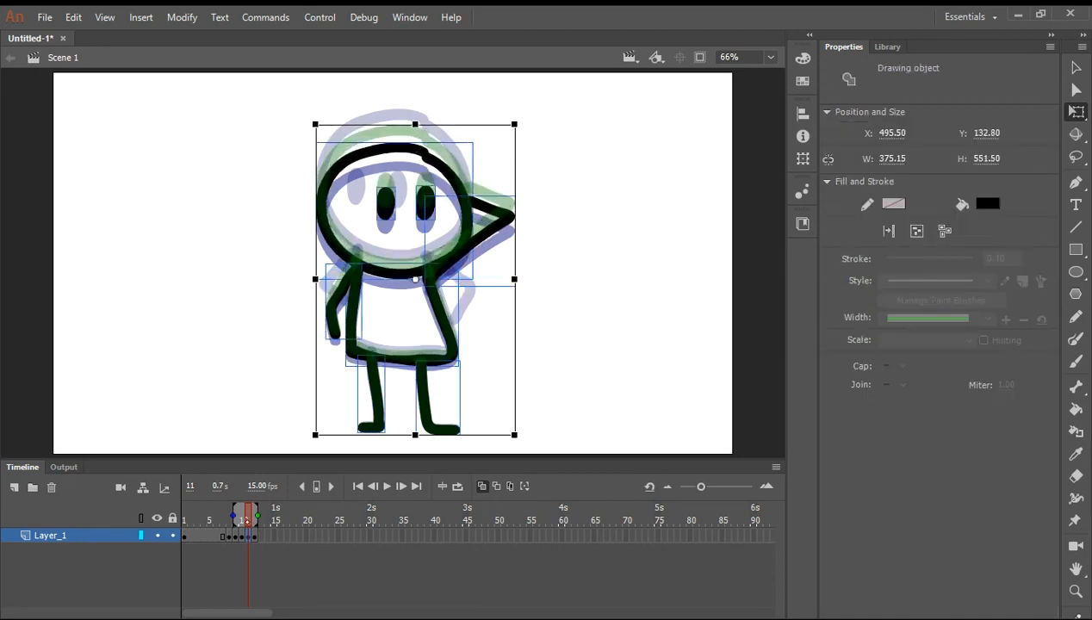
click(233, 536)
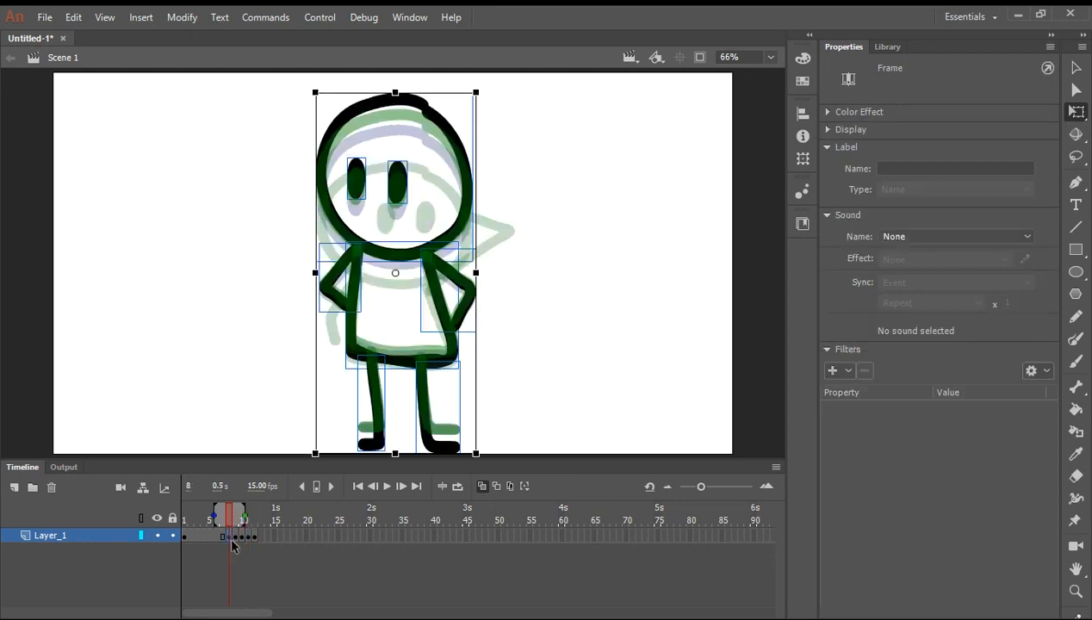
mouse_move(399, 461)
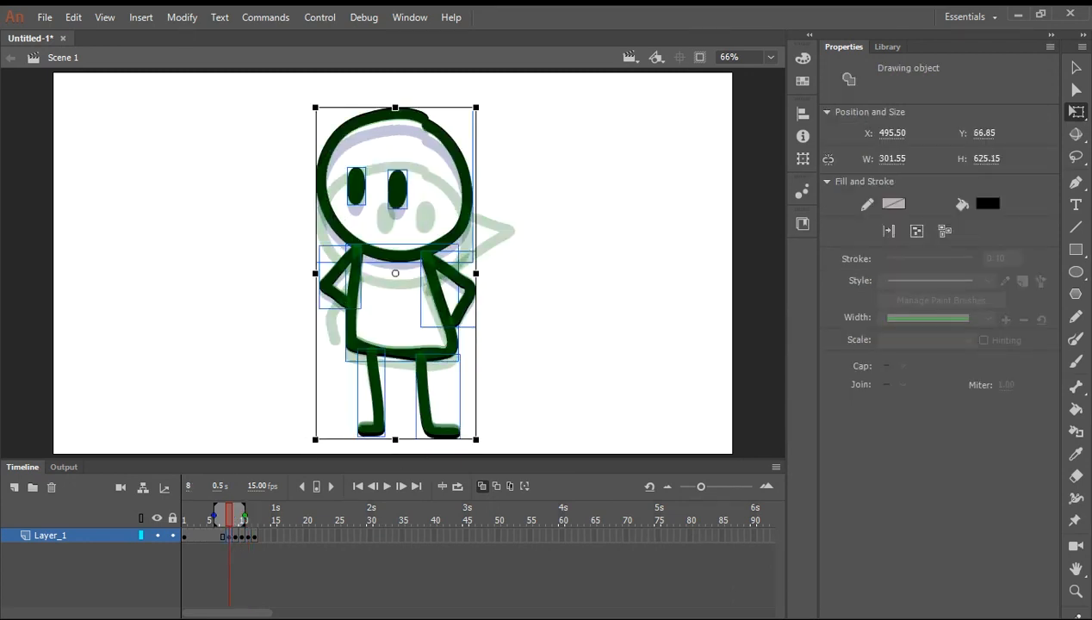
mouse_move(593, 353)
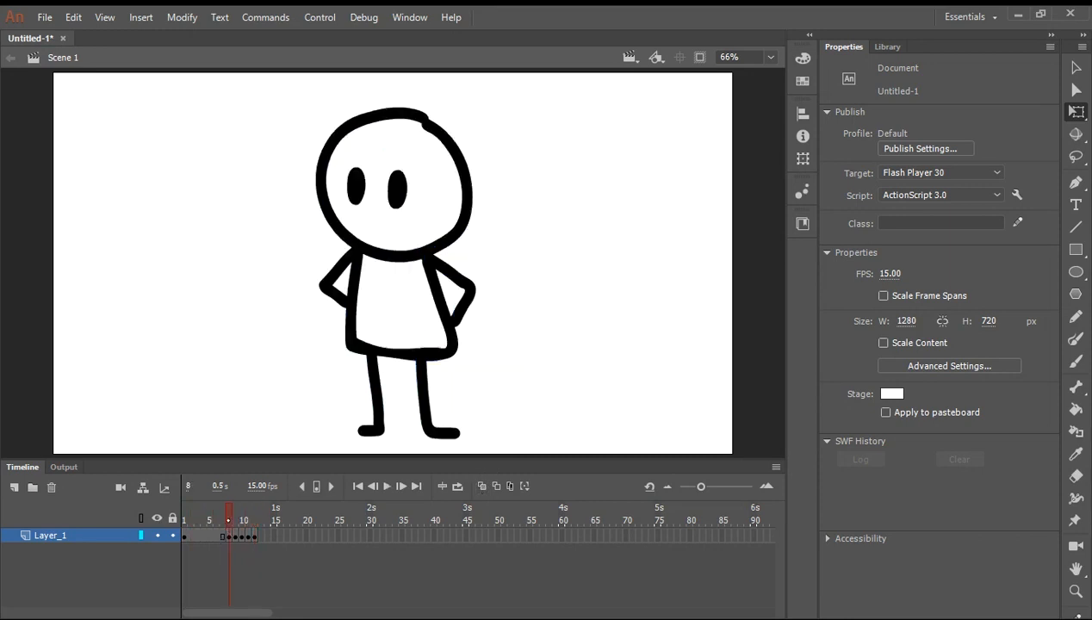
Add a keyframe at frame 25 and remove the raised arm
click(241, 519)
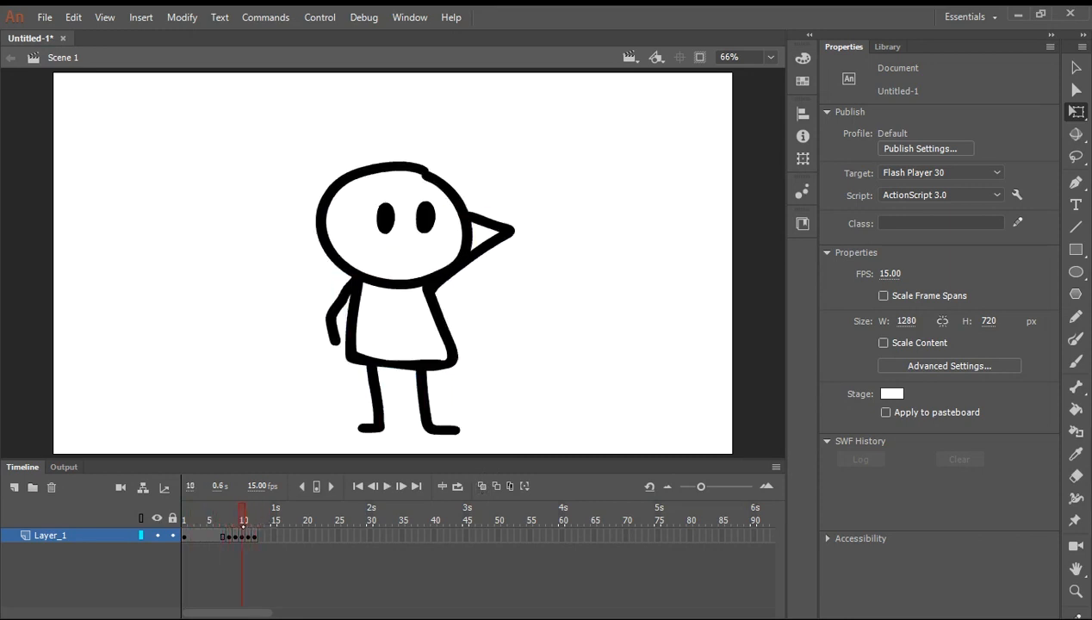
click(414, 279)
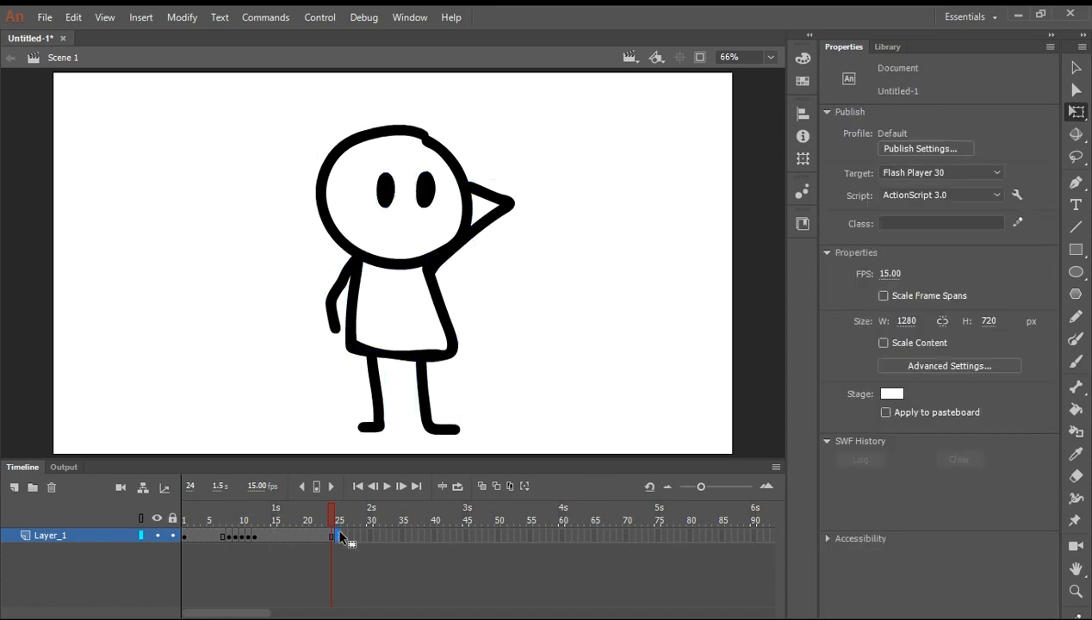
click(334, 535)
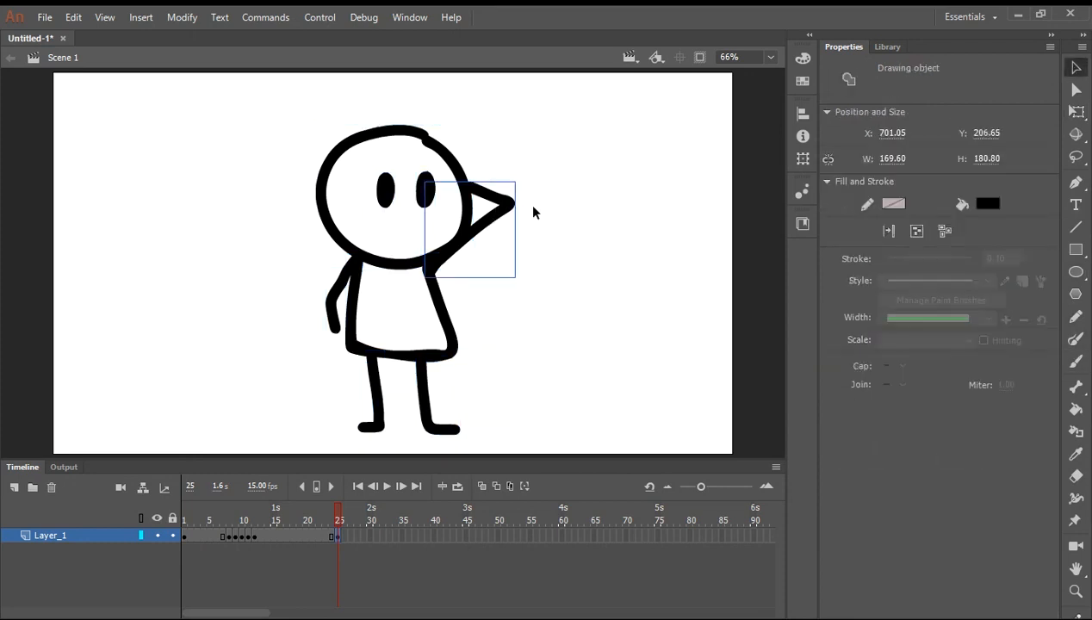
click(547, 226)
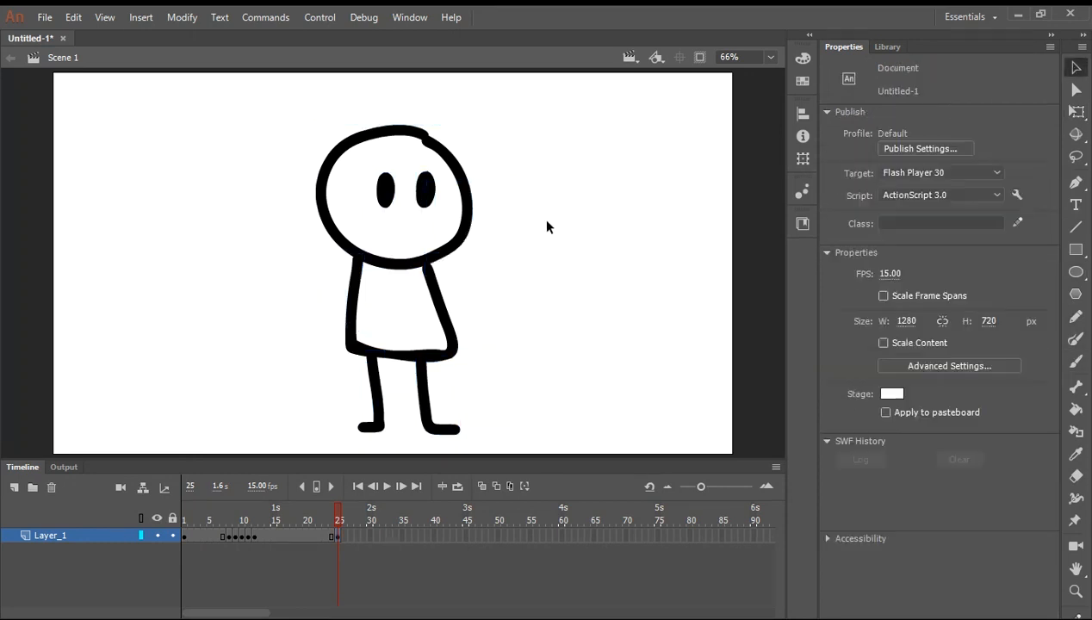
Move both eyes lower, switch to the Brush, and turn on onion skinning
click(405, 189)
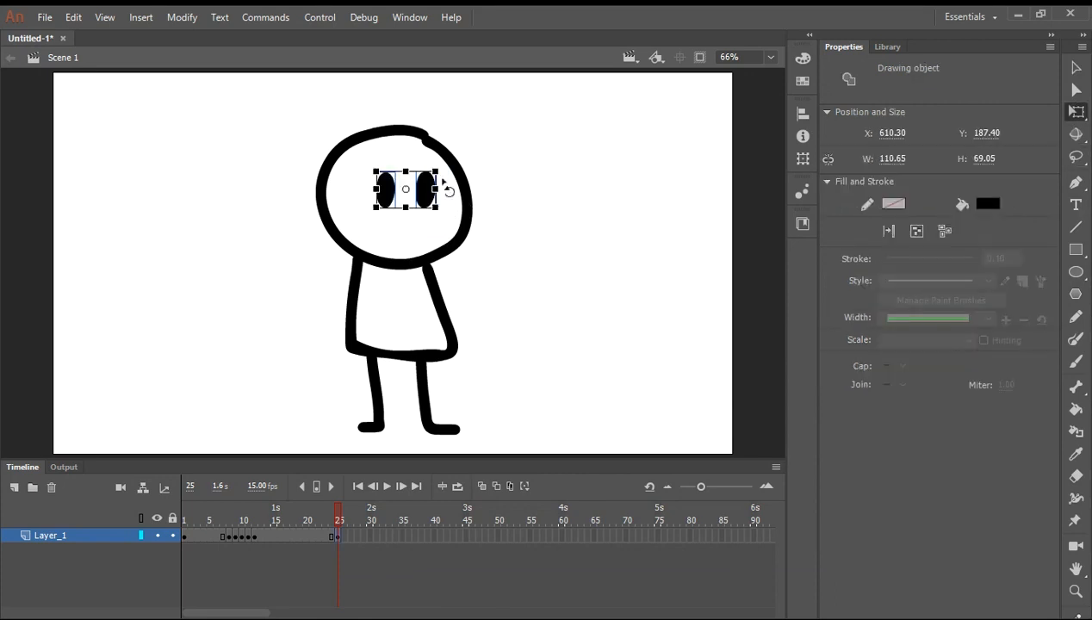
drag(405, 189, 404, 233)
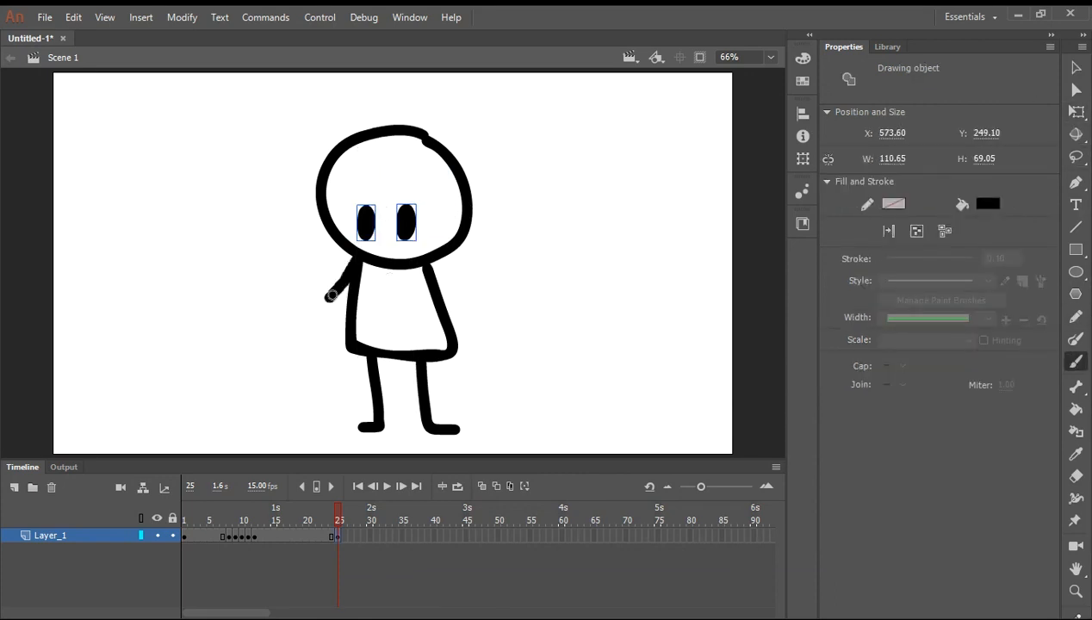
click(1075, 361)
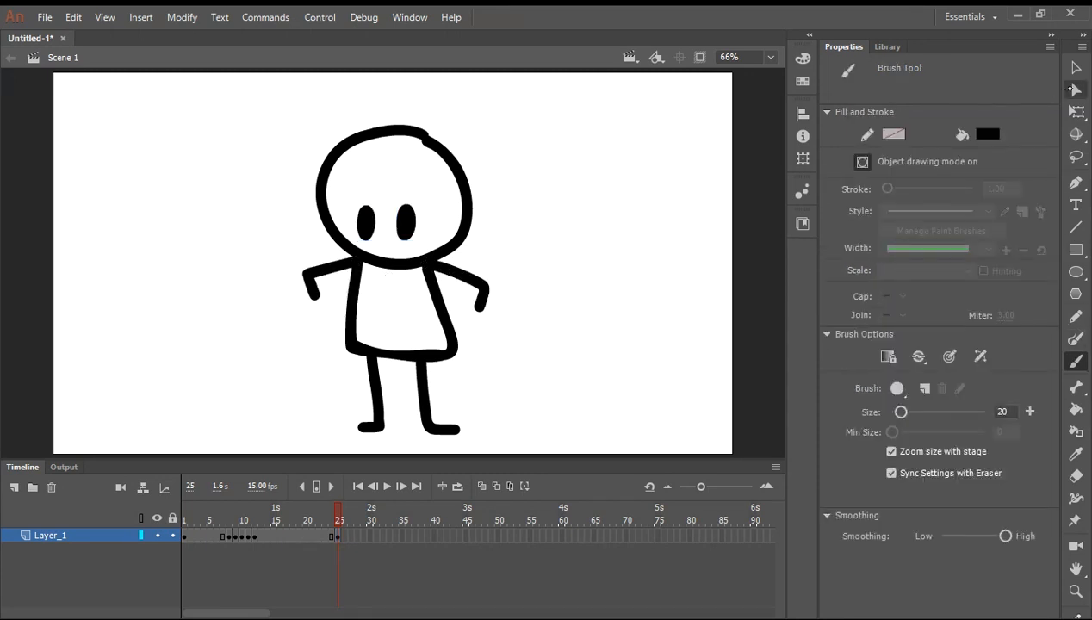
click(505, 380)
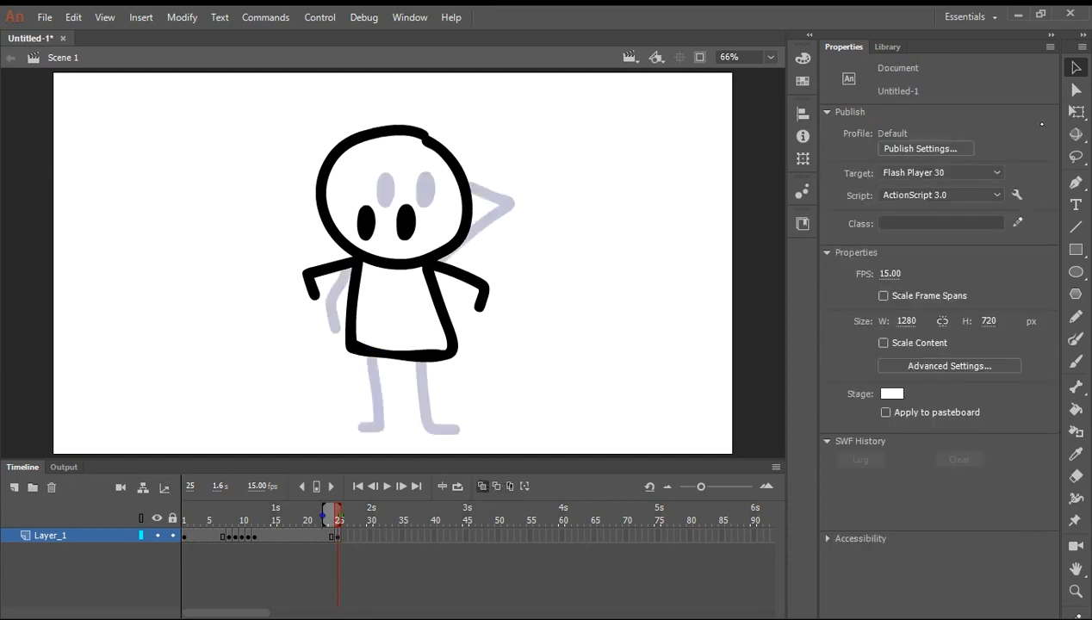
Insert keyframes before frame 25, squash and stretch the figure, then disable onion skin
click(1075, 362)
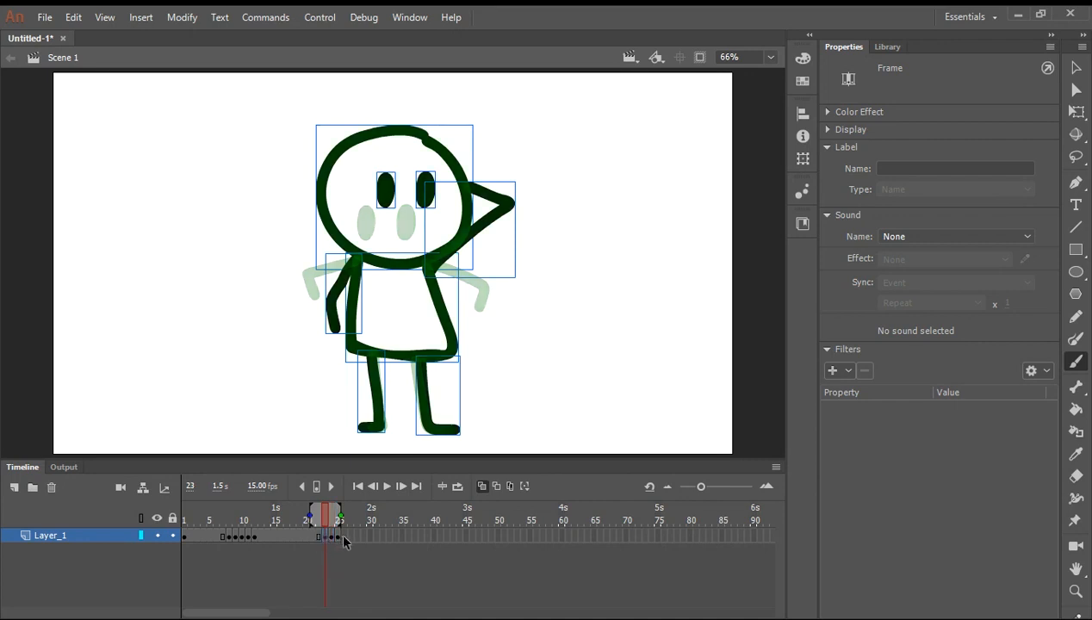
drag(326, 516, 351, 517)
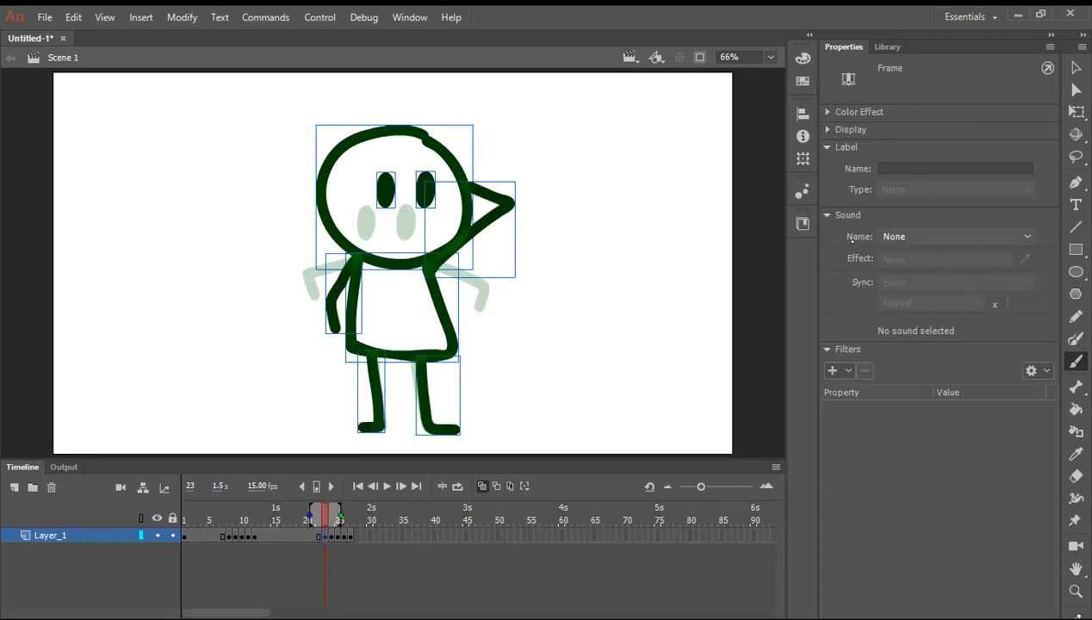
click(414, 280)
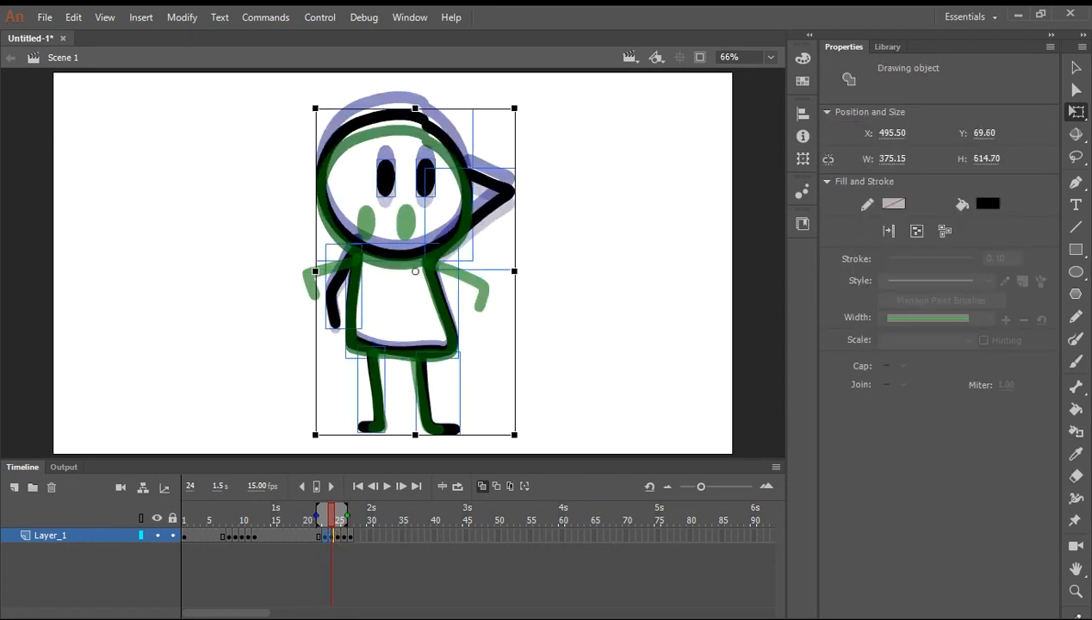
click(339, 517)
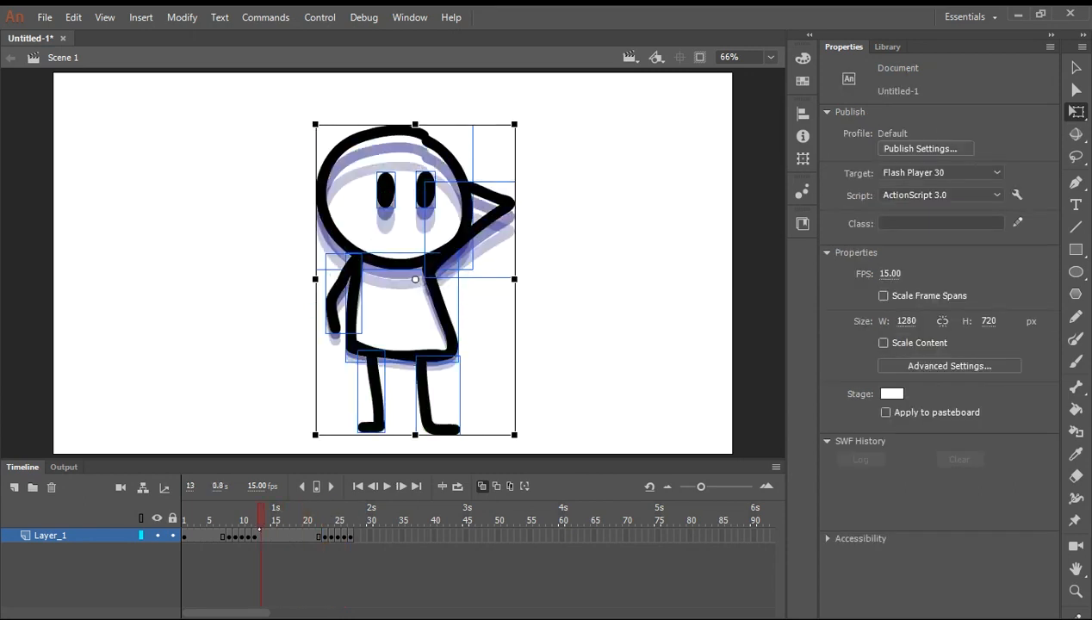
click(199, 512)
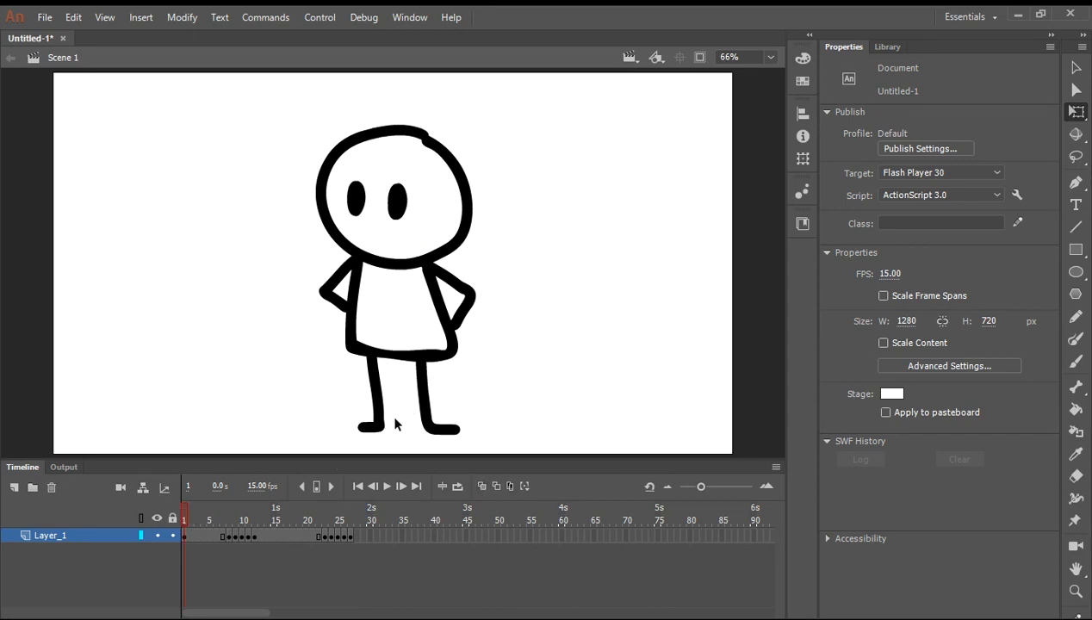
mouse_move(395, 441)
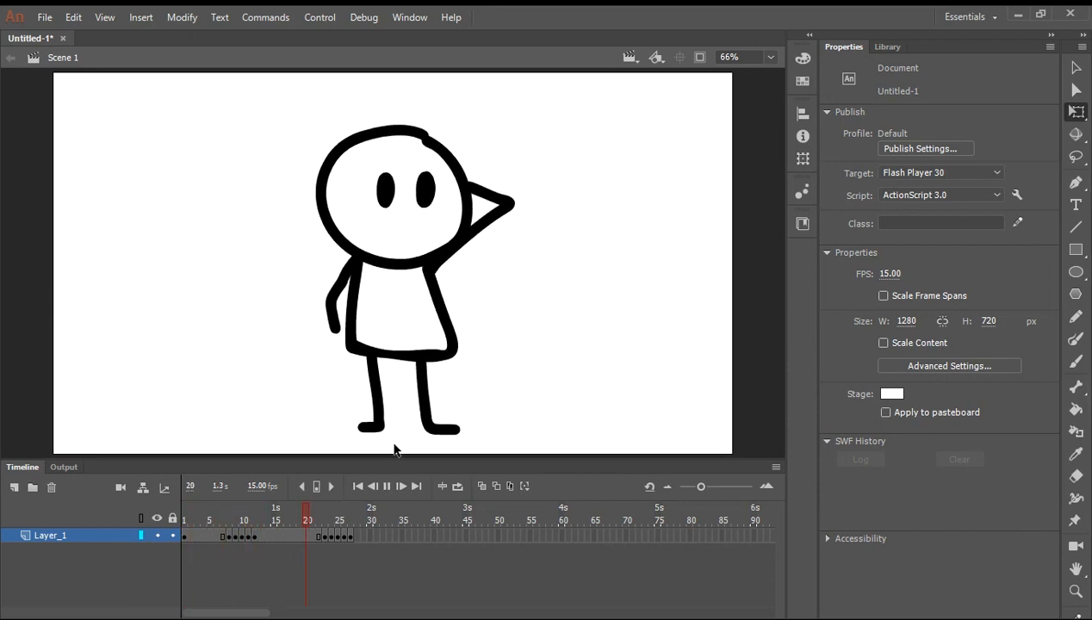
Play the animation, change the frame rate to 25 fps, and play it again
click(351, 516)
text(25)
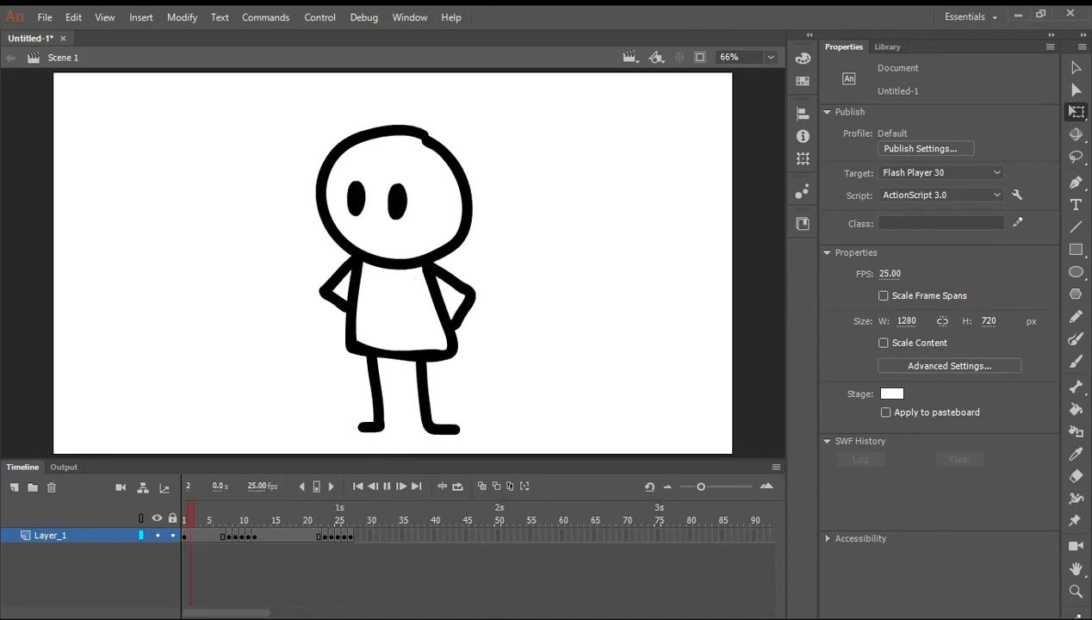
click(350, 520)
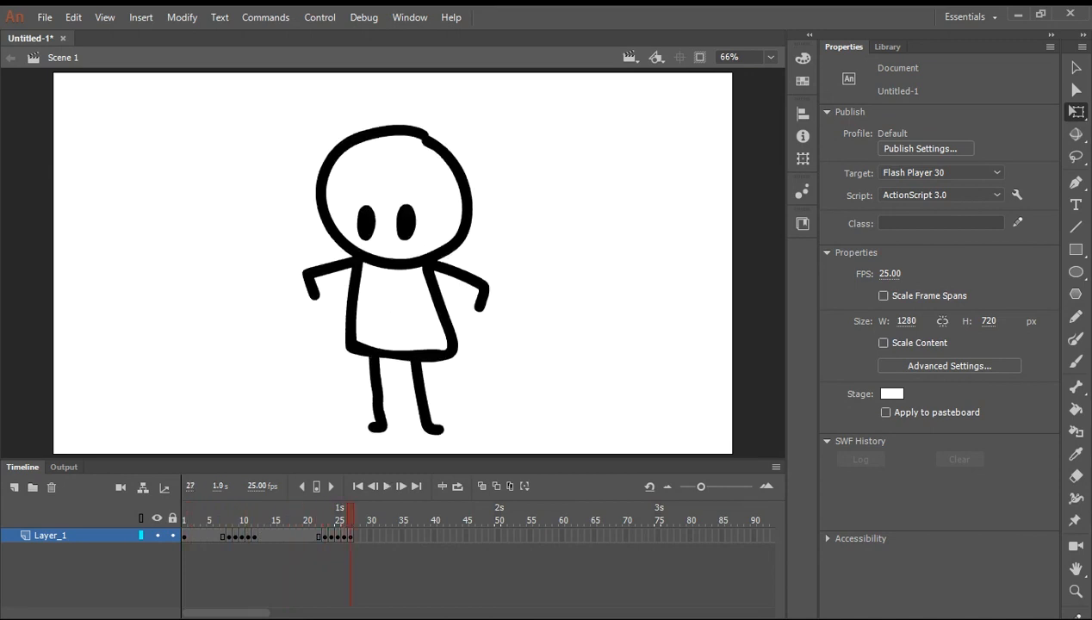
click(222, 511)
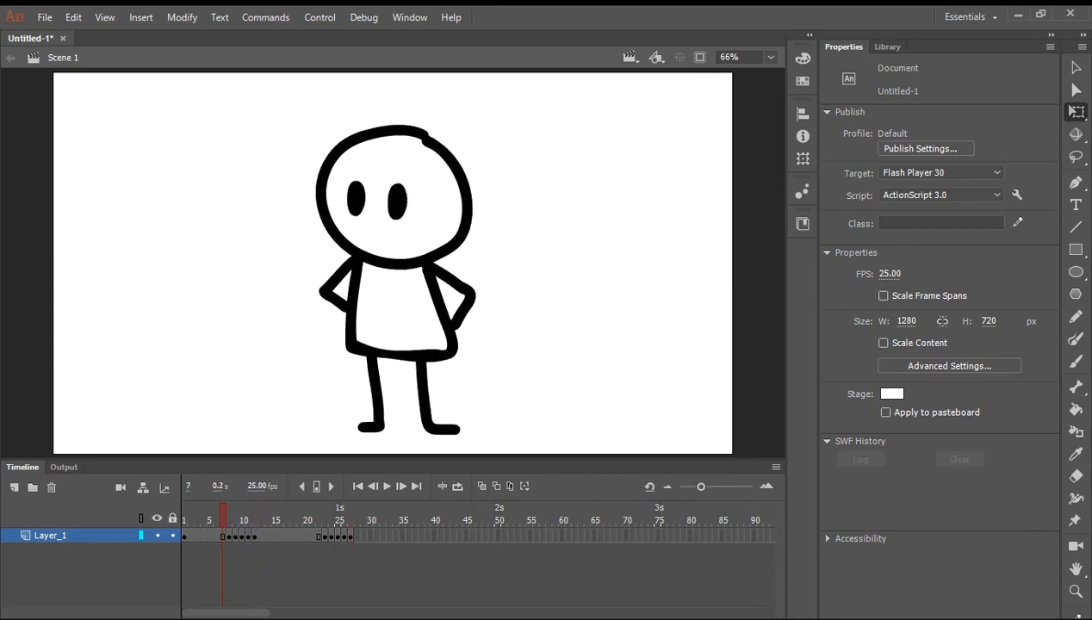
mouse_move(508, 390)
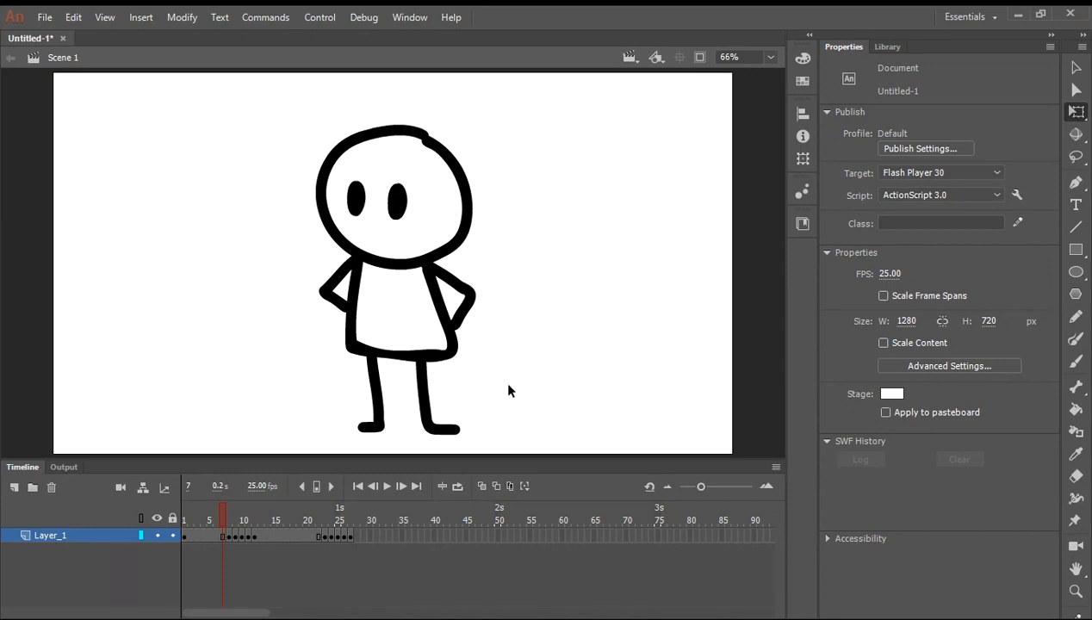